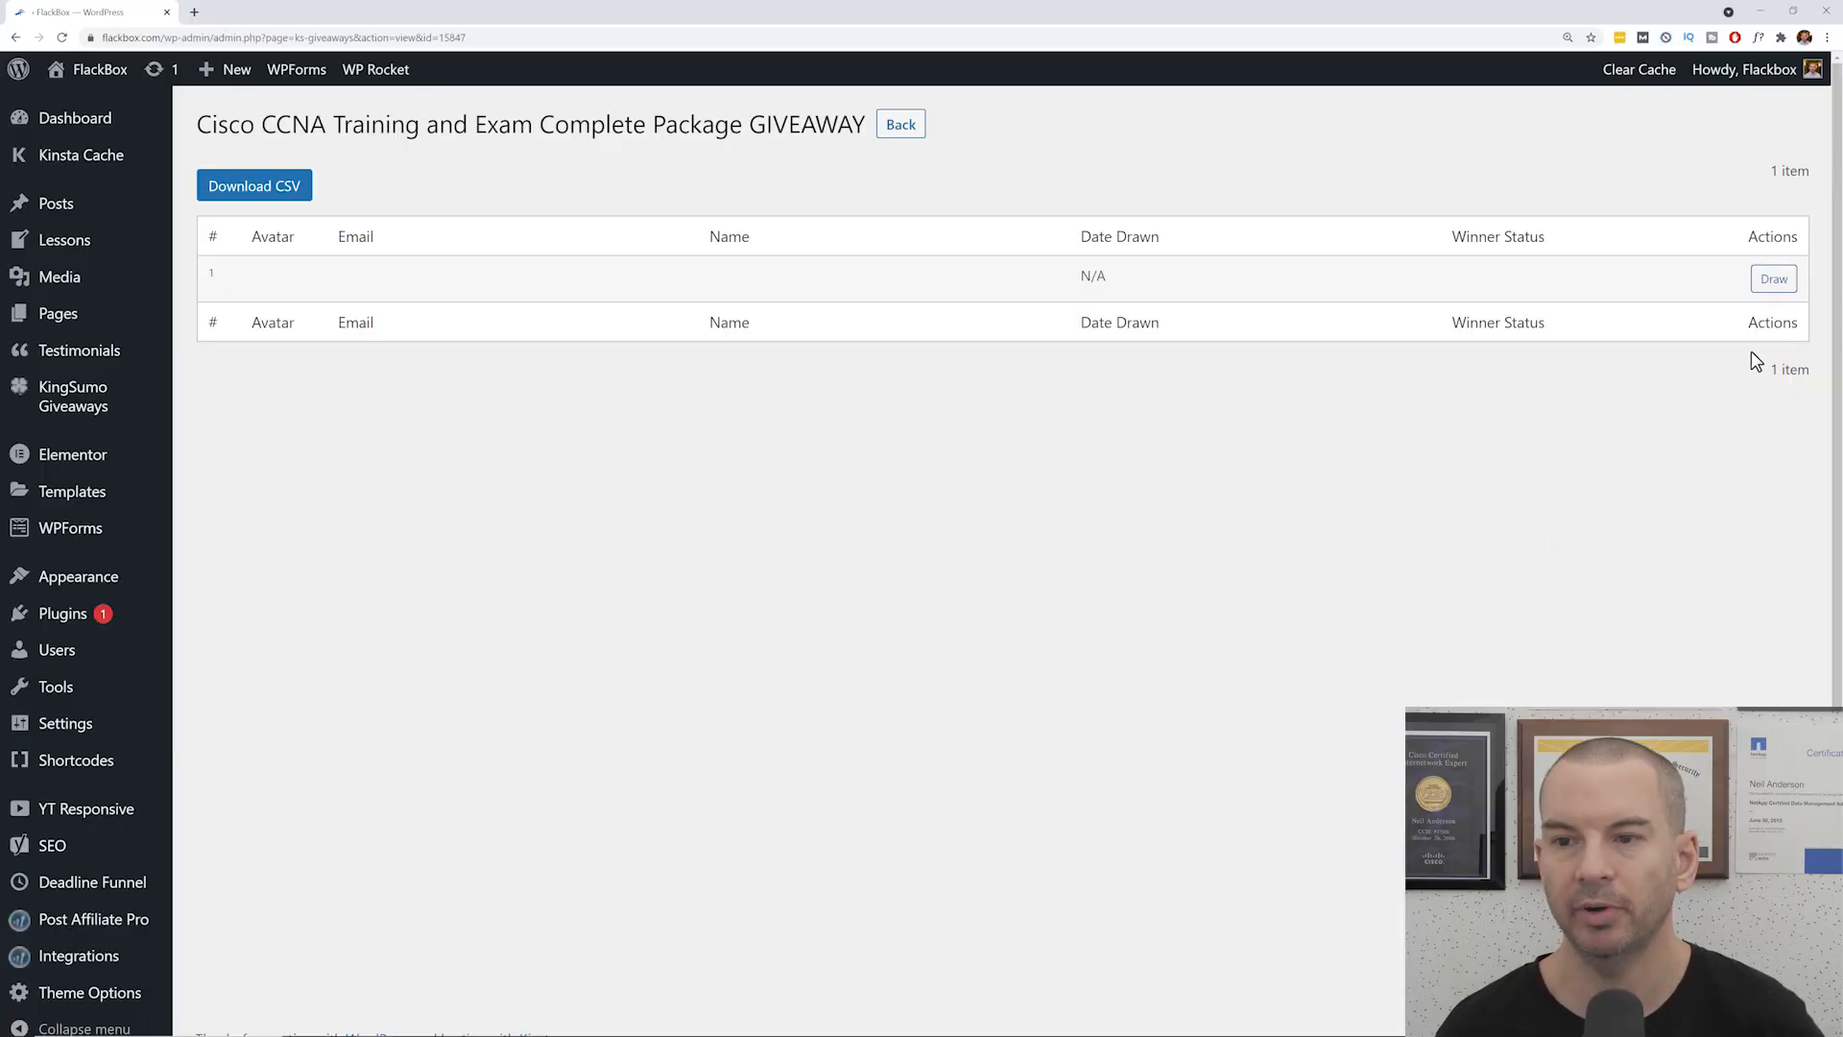
# Draw a random winner for the Cisco CCNA giveaway from the entries page's Draw action.
pyautogui.click(1774, 279)
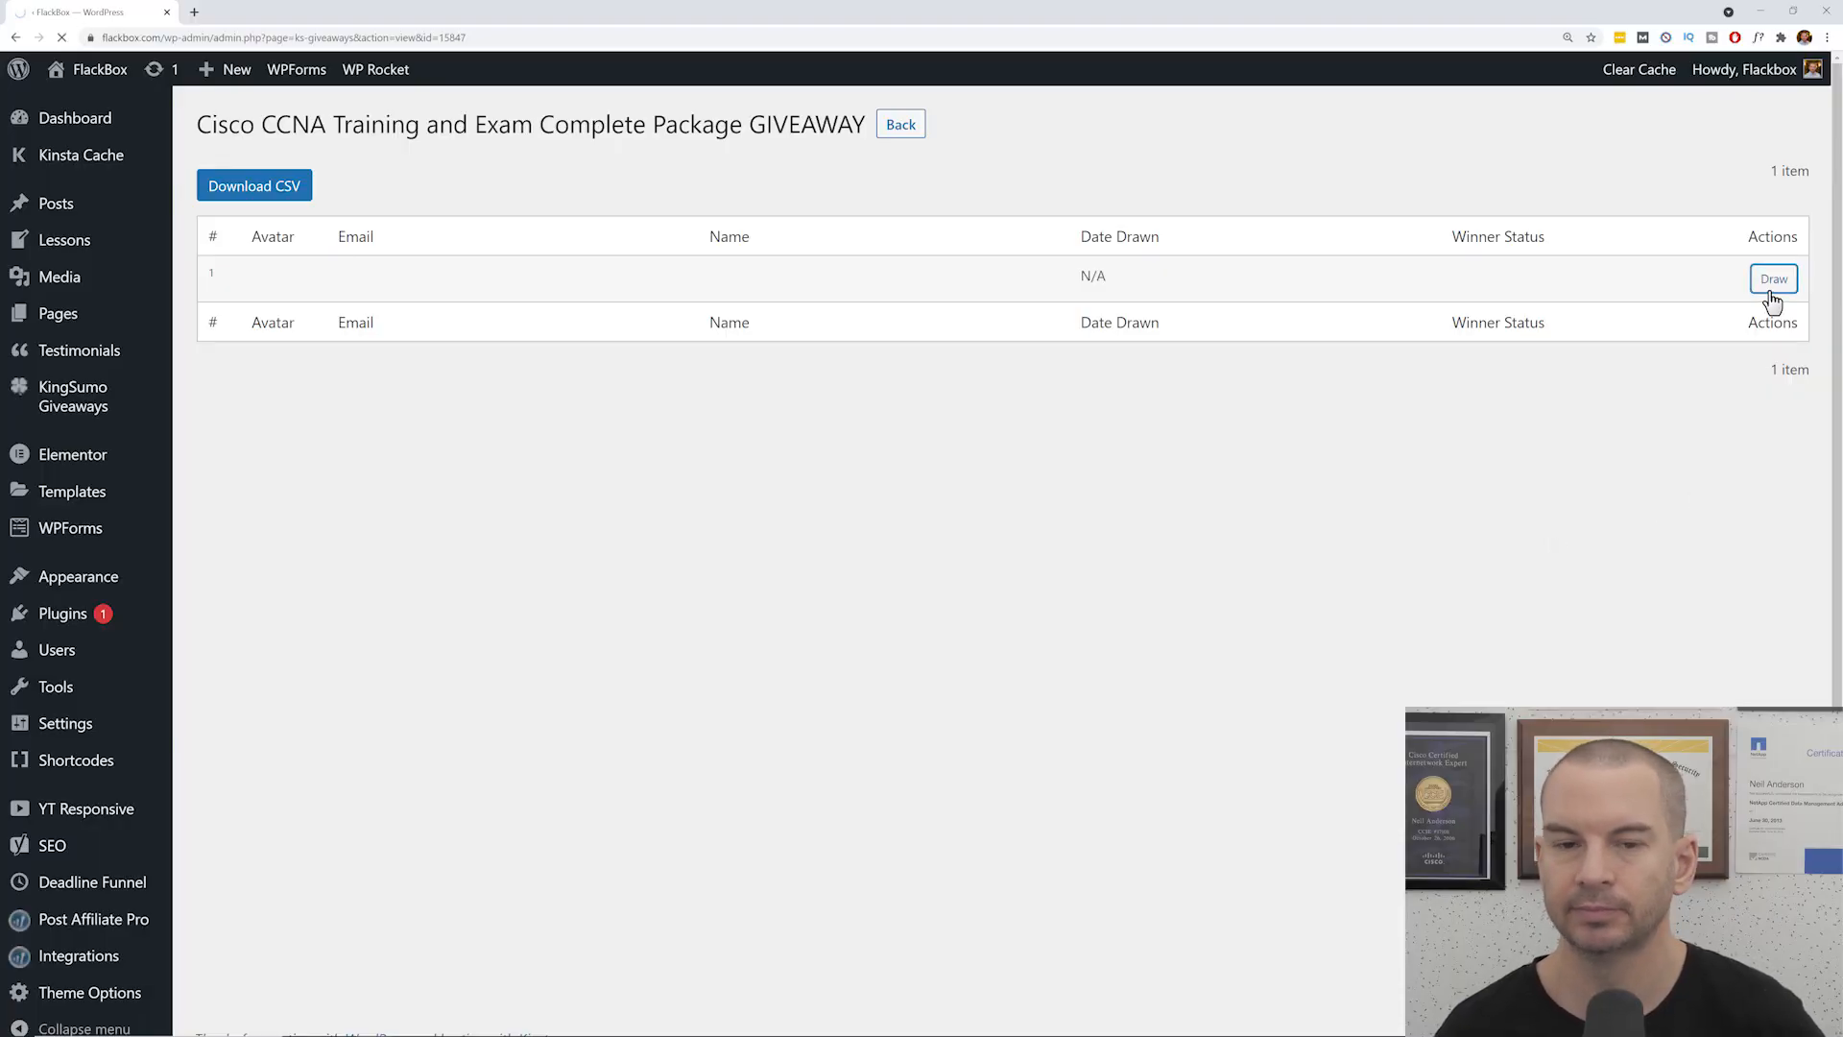
pyautogui.click(1773, 279)
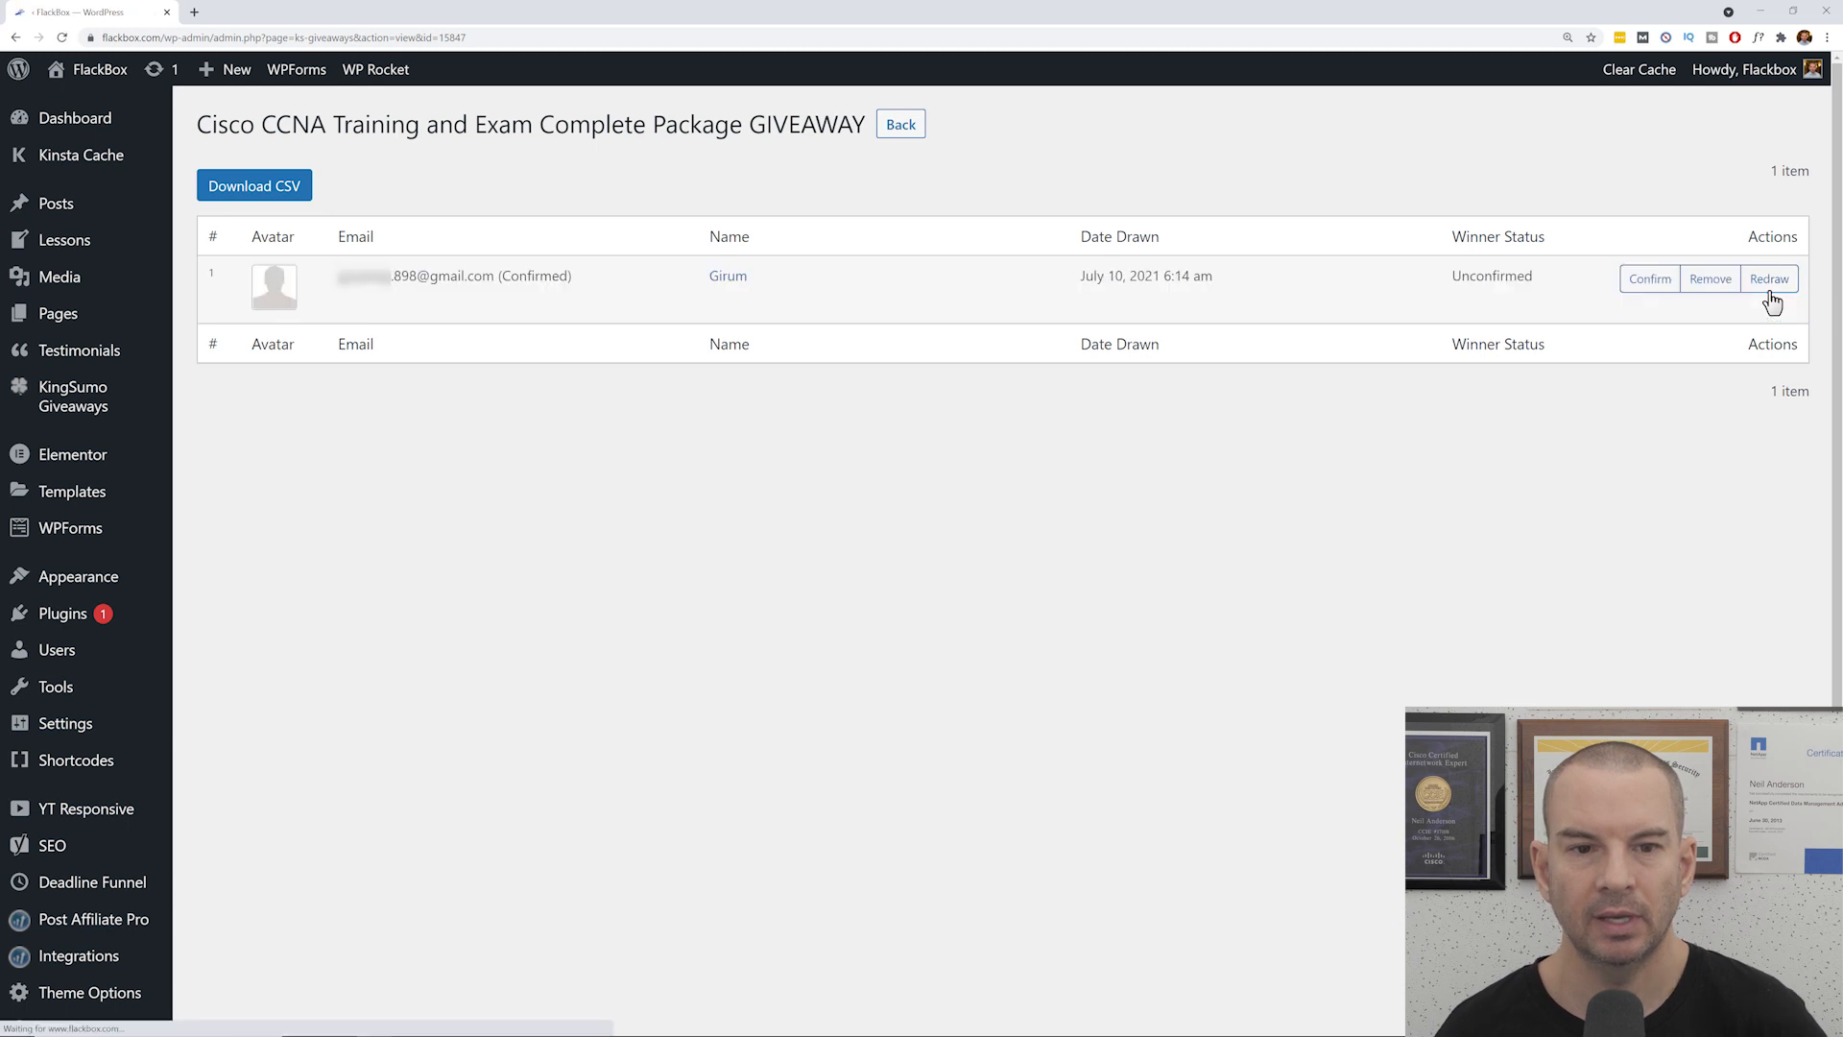